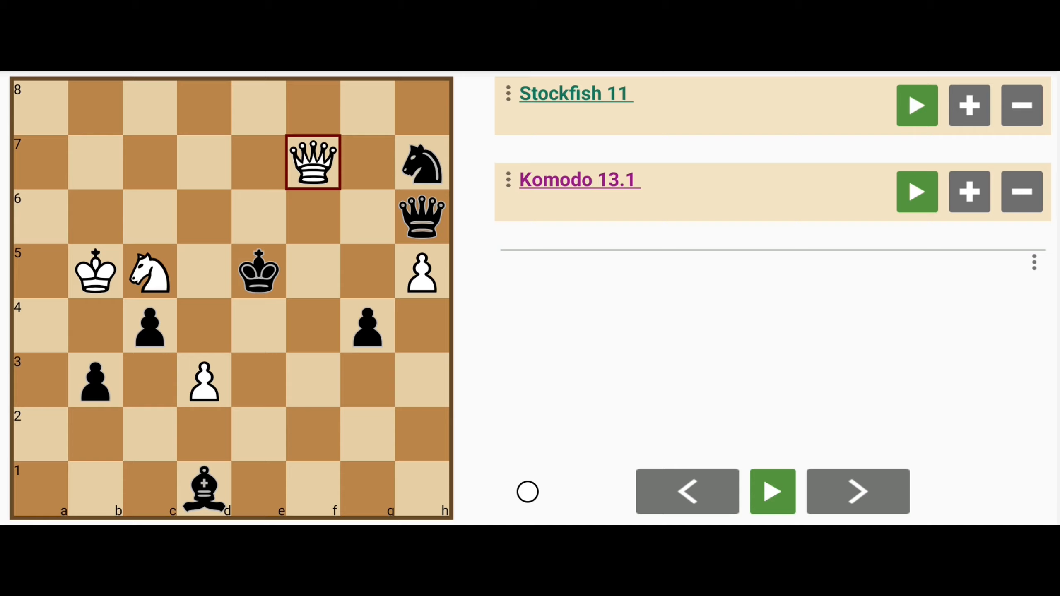
Record the queen-check line 1.Qc7+ Kf5 Qd7+ Kg5 Qe7+ Kxh5
drag(313, 161, 149, 162)
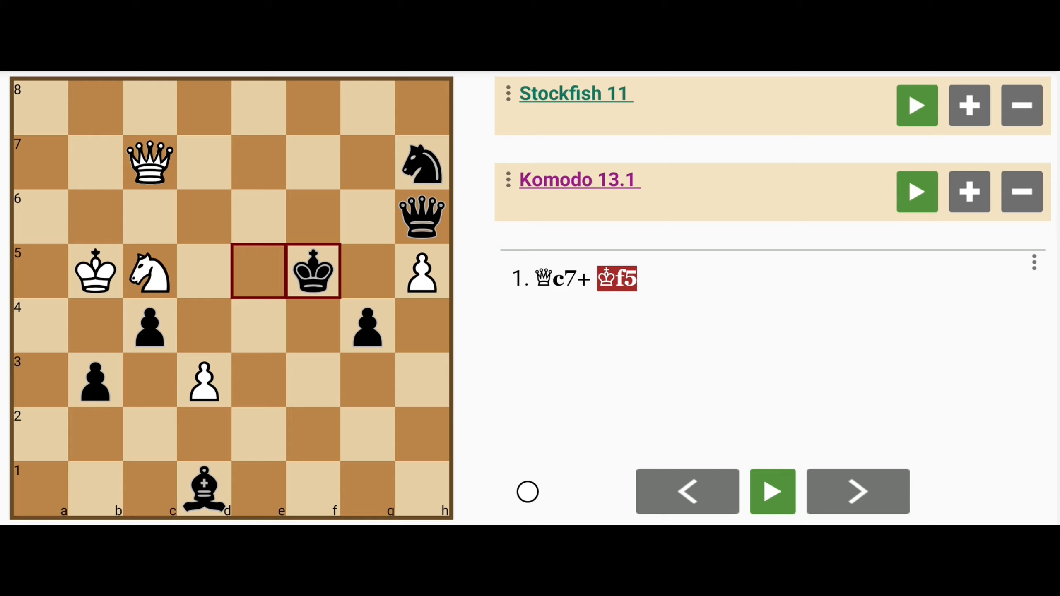
click(856, 491)
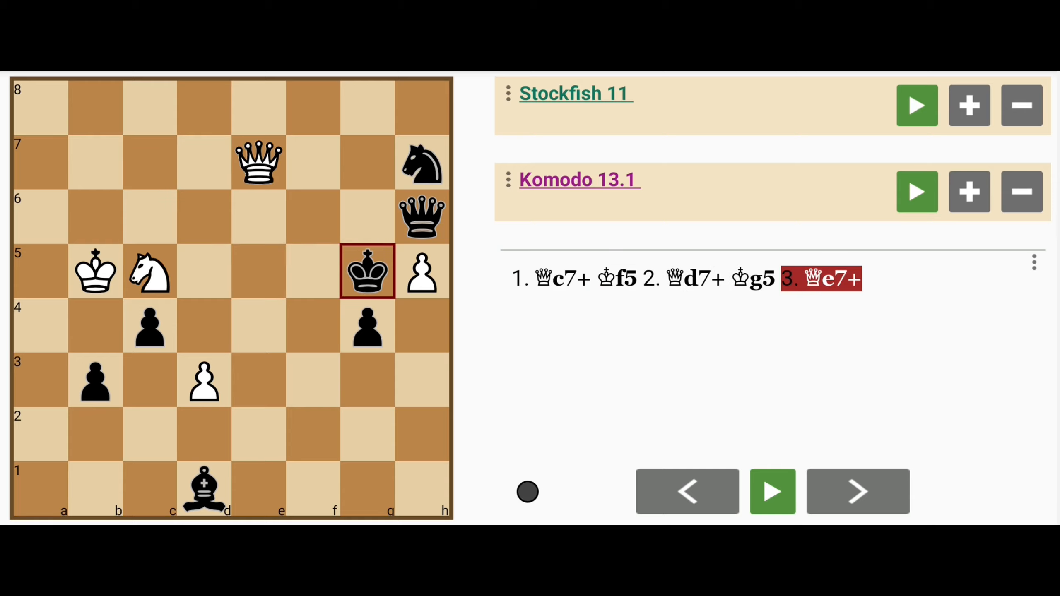
Record the alternative 1.Qf1 Bf3 Nxb3 Qc6+ as a second line from the start
click(856, 491)
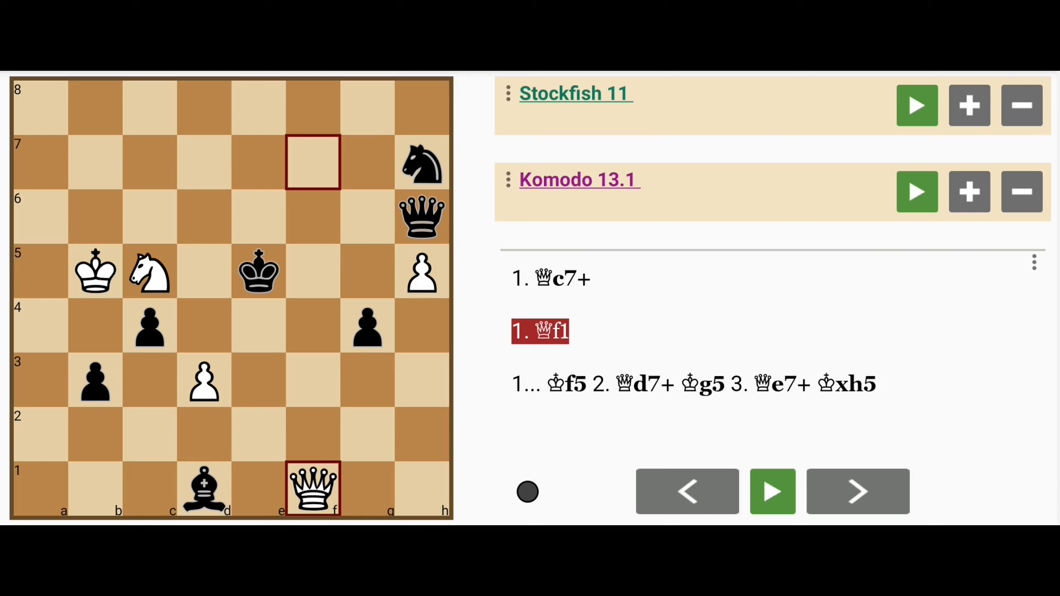
click(856, 491)
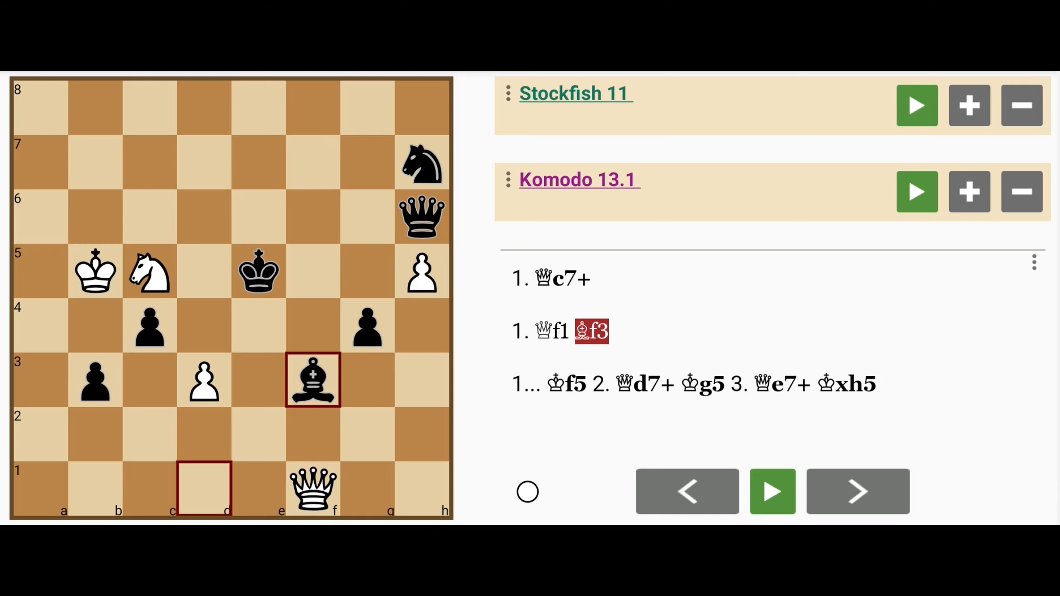
click(856, 491)
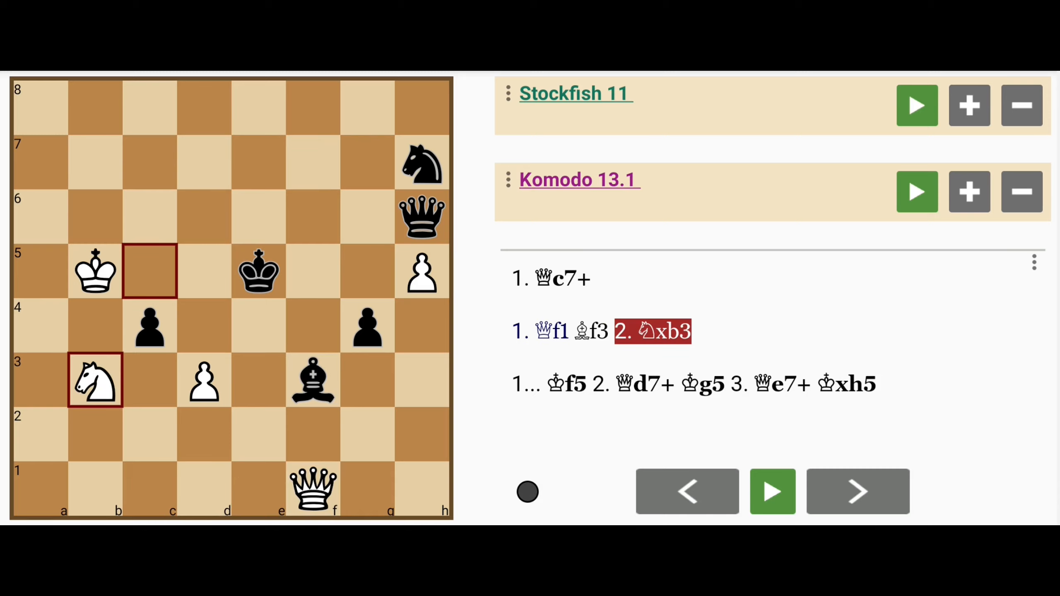
click(856, 491)
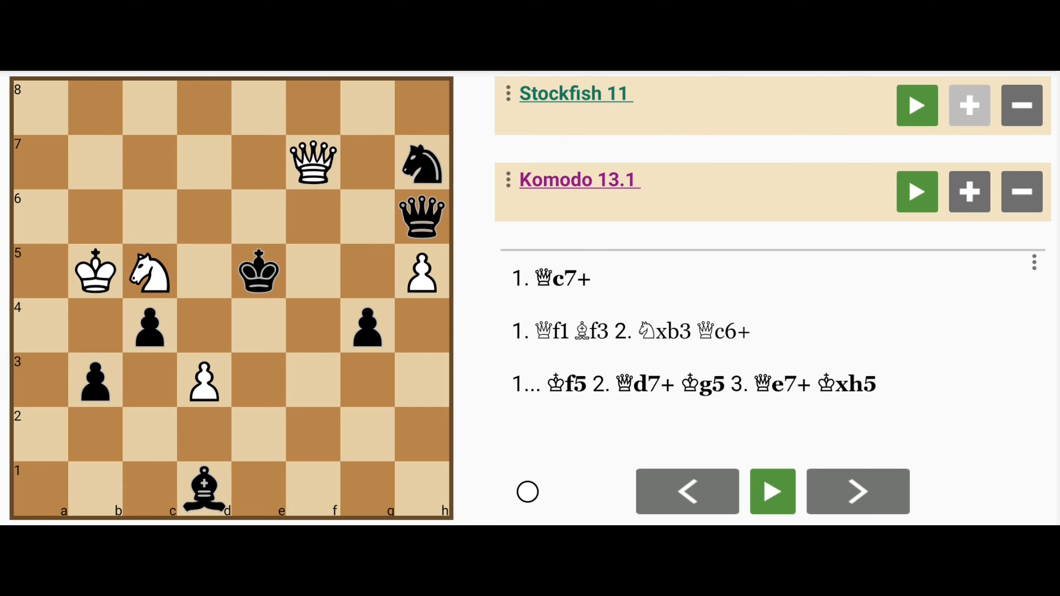
Start both engines, play 1.d4+ Kd6 2.Ne4# with Nb7#, Qd7# noted, and branch 1...Kxd4
click(917, 105)
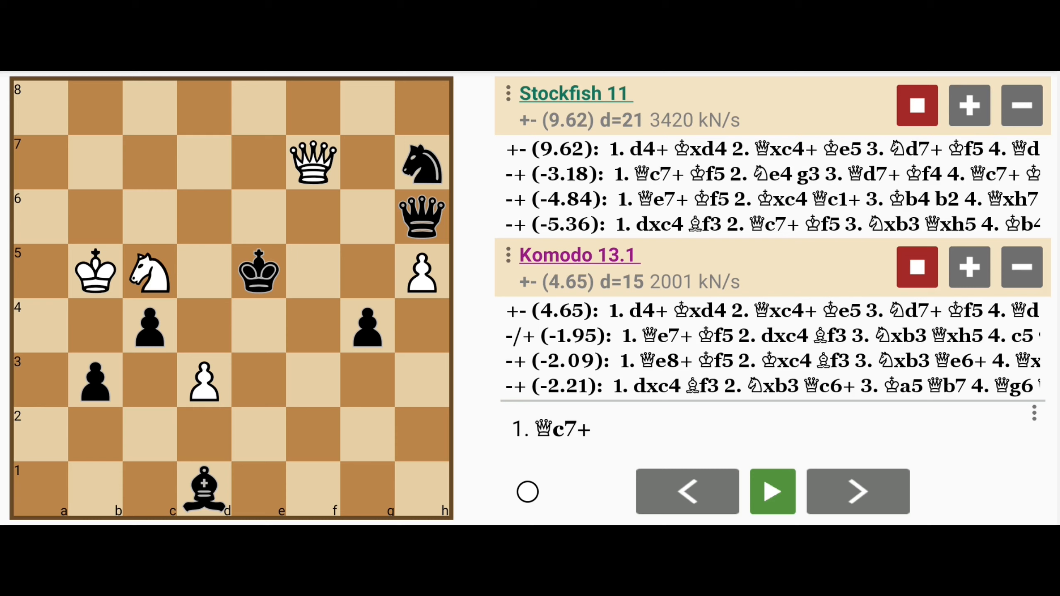
click(205, 379)
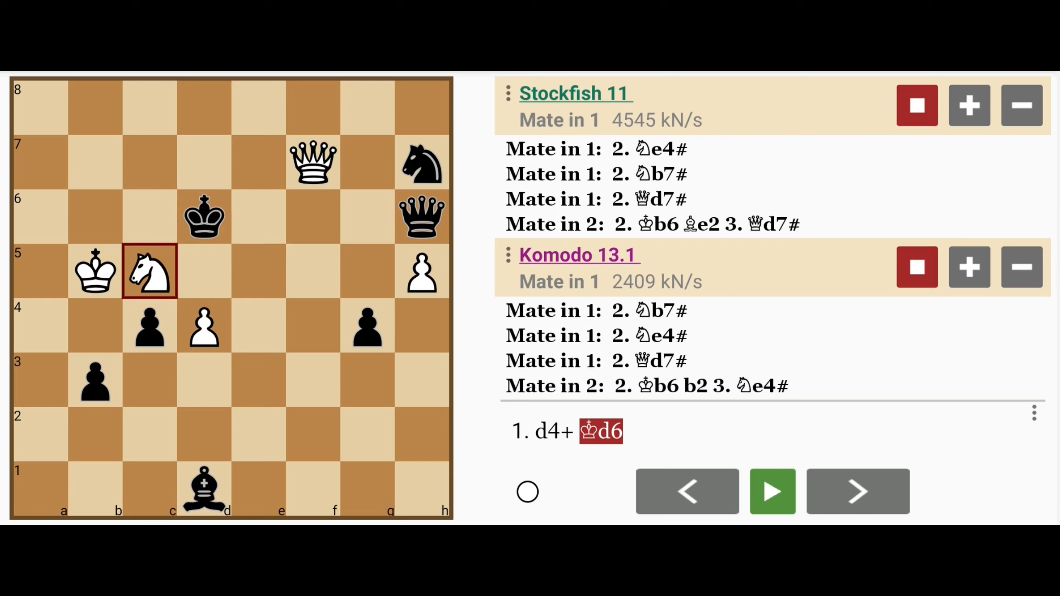
click(856, 491)
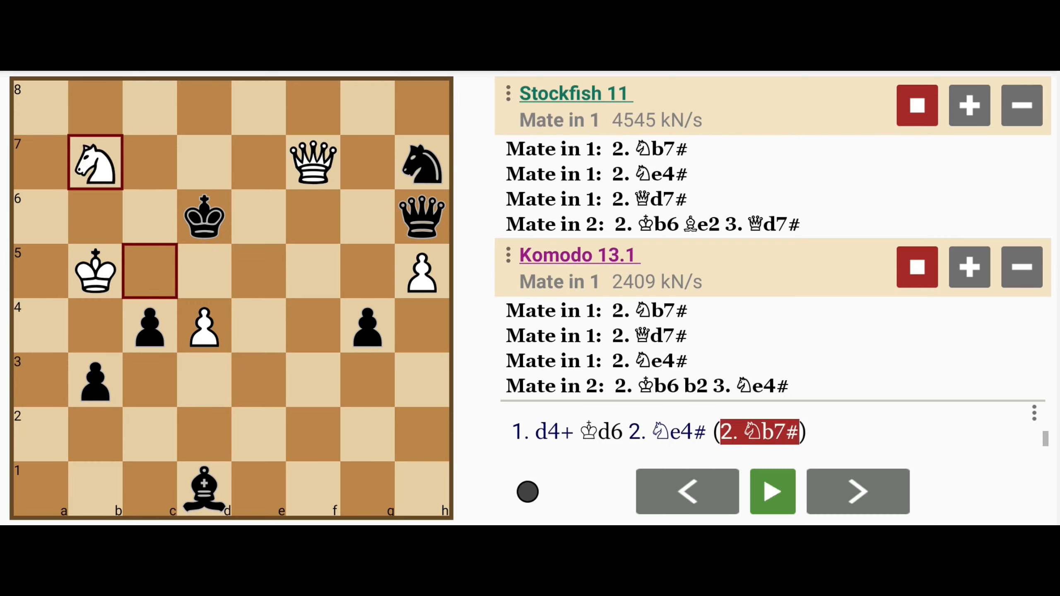
click(856, 490)
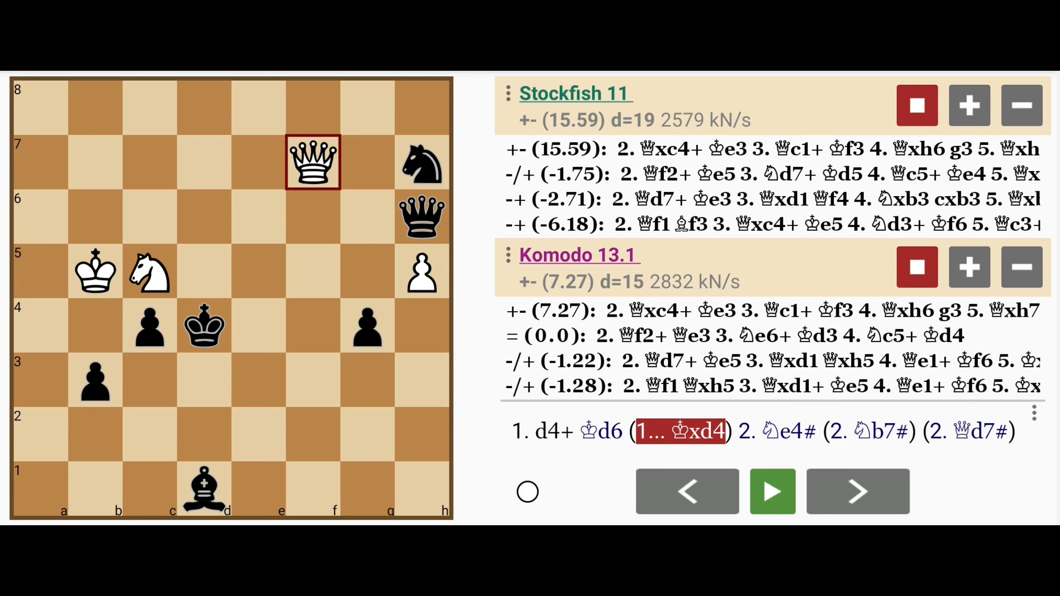
Follow the engine's top line 2.Qxc4+ Ke5 3.Nd7+ Kf5 4.Qd5+ Kf4 5.Qd2+
click(856, 491)
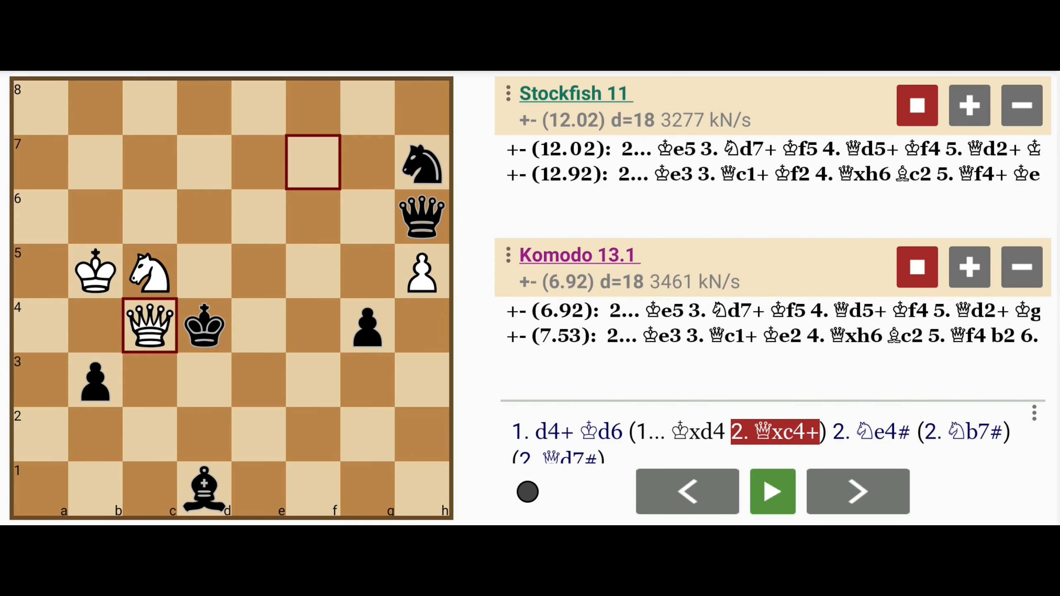
click(857, 491)
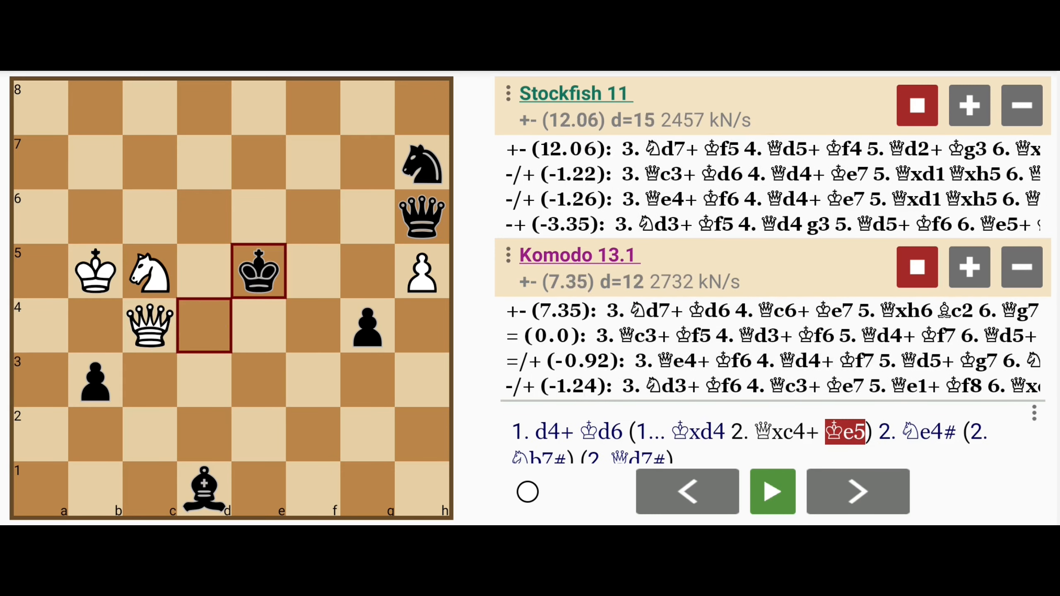
click(856, 491)
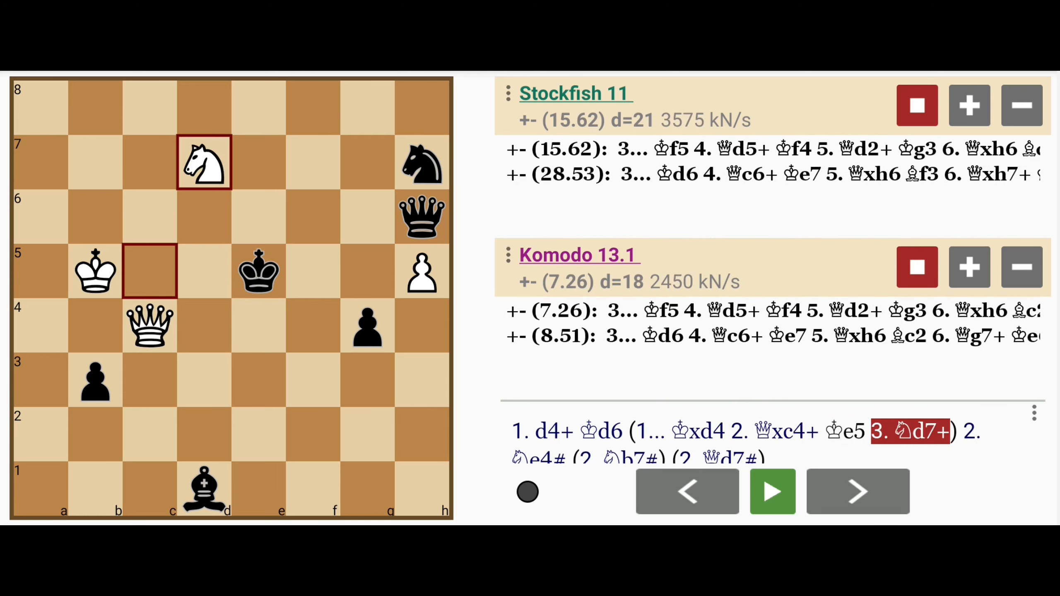
click(856, 491)
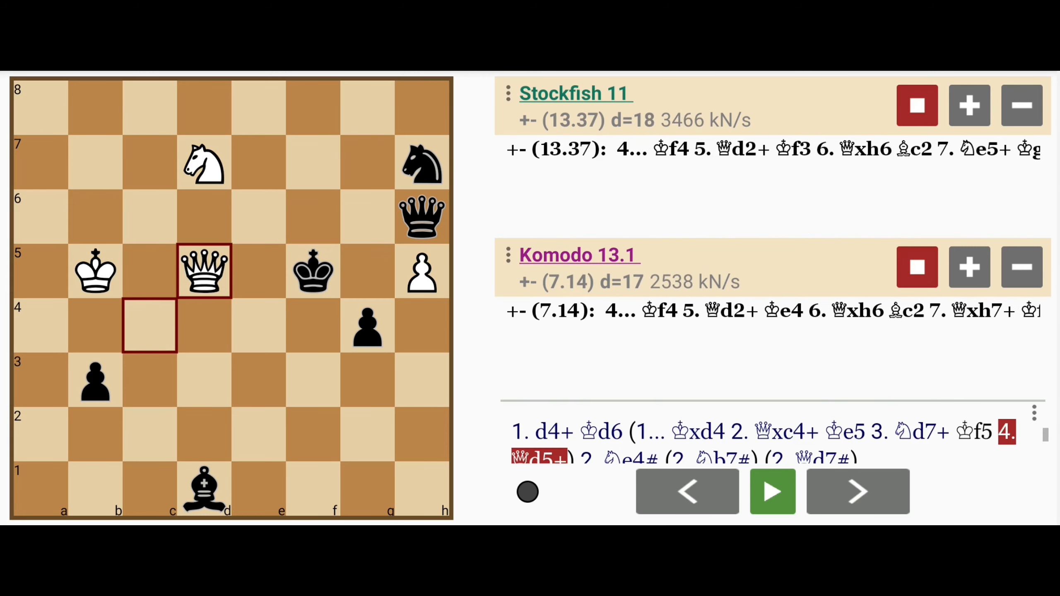
click(857, 491)
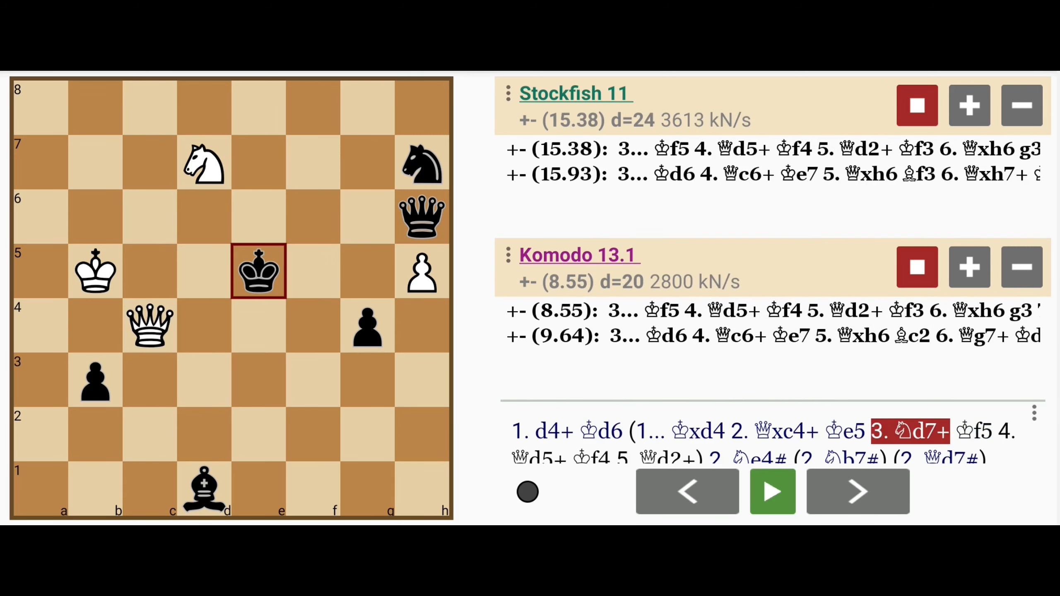
Add the 3...Kd6 4.Qc6+ sideline, then continue the main line 4.Qd5+ Kf4 5.Qd2+ Kg3
click(856, 491)
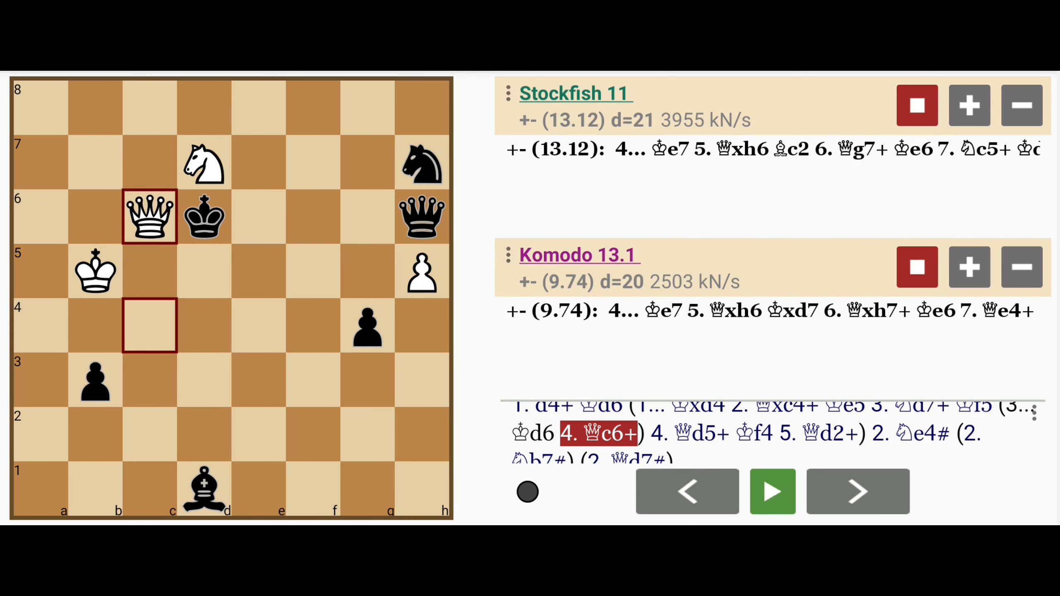
click(856, 491)
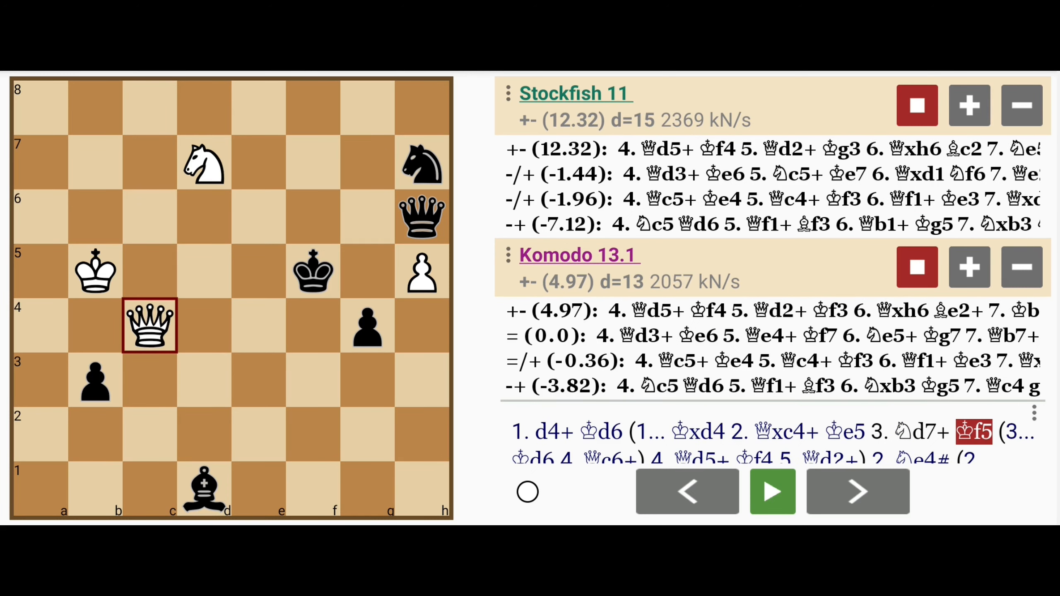
click(857, 490)
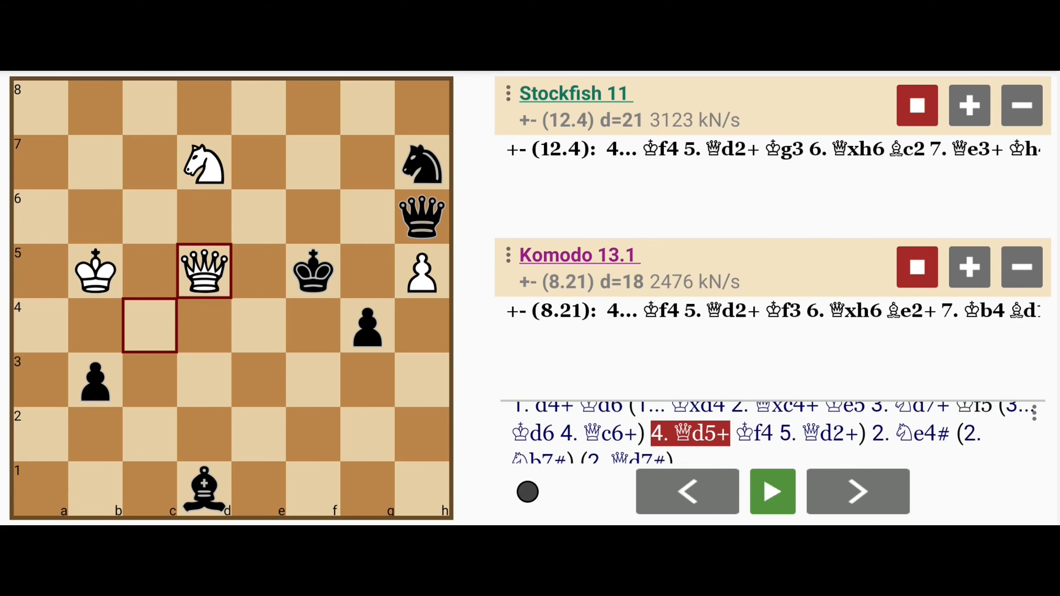
click(857, 490)
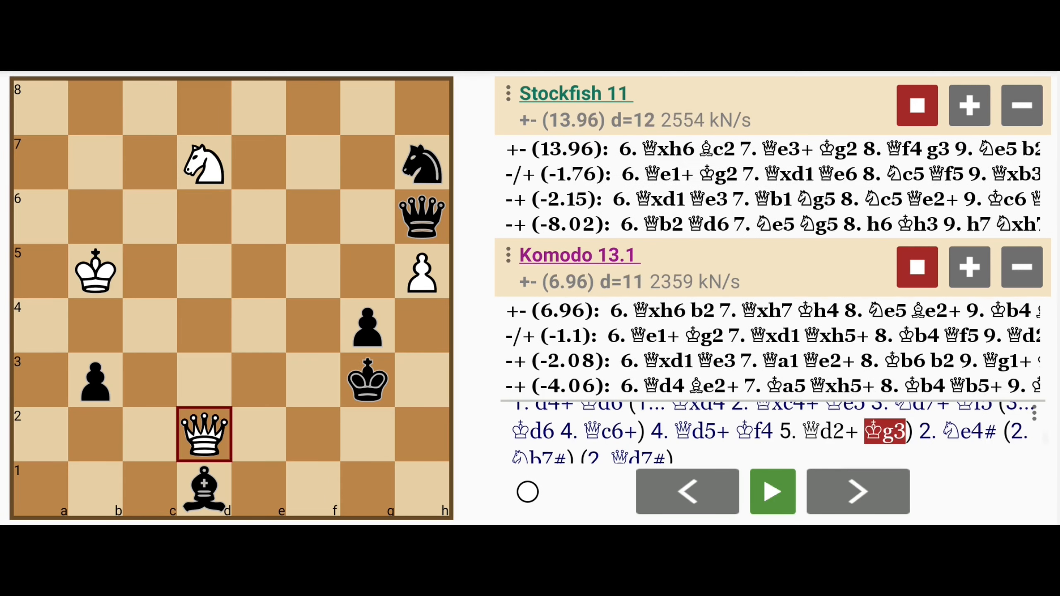
Win Black's queen with 6.Qxh6 through 9.Qf2+ g3, then return to the start position
click(856, 491)
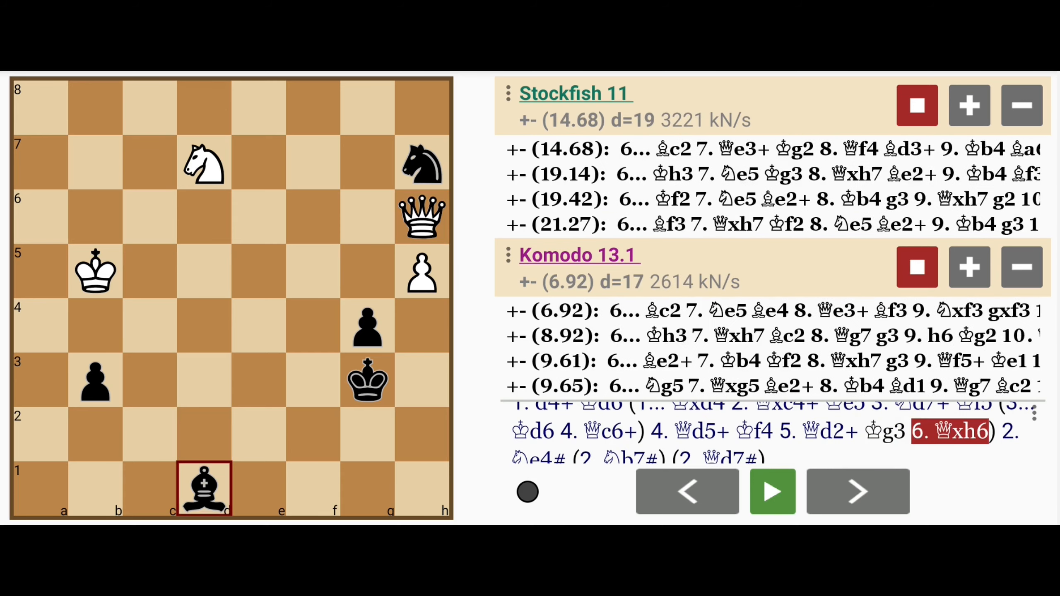
click(857, 491)
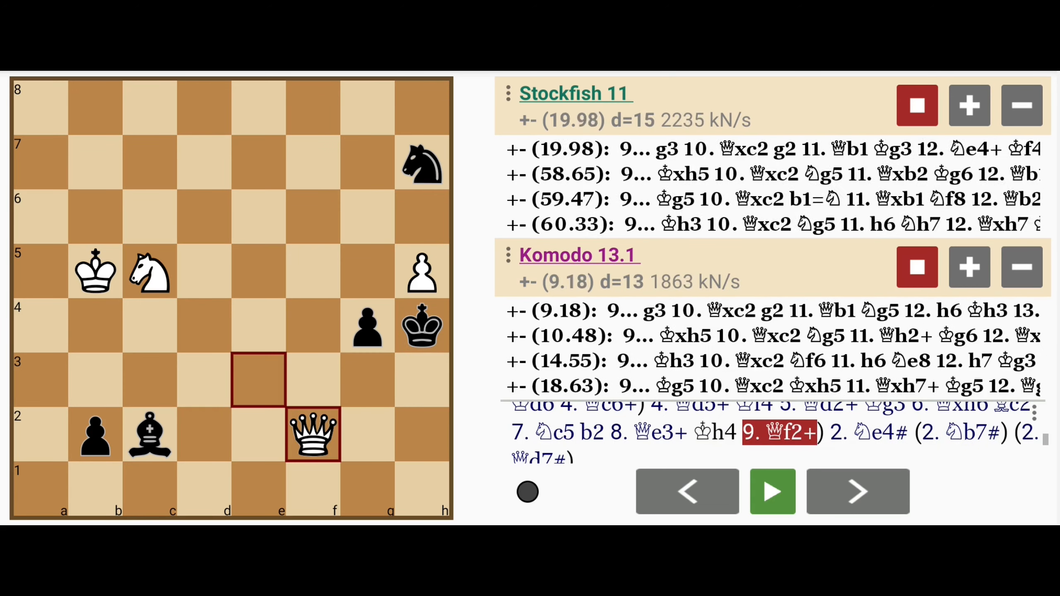
click(857, 491)
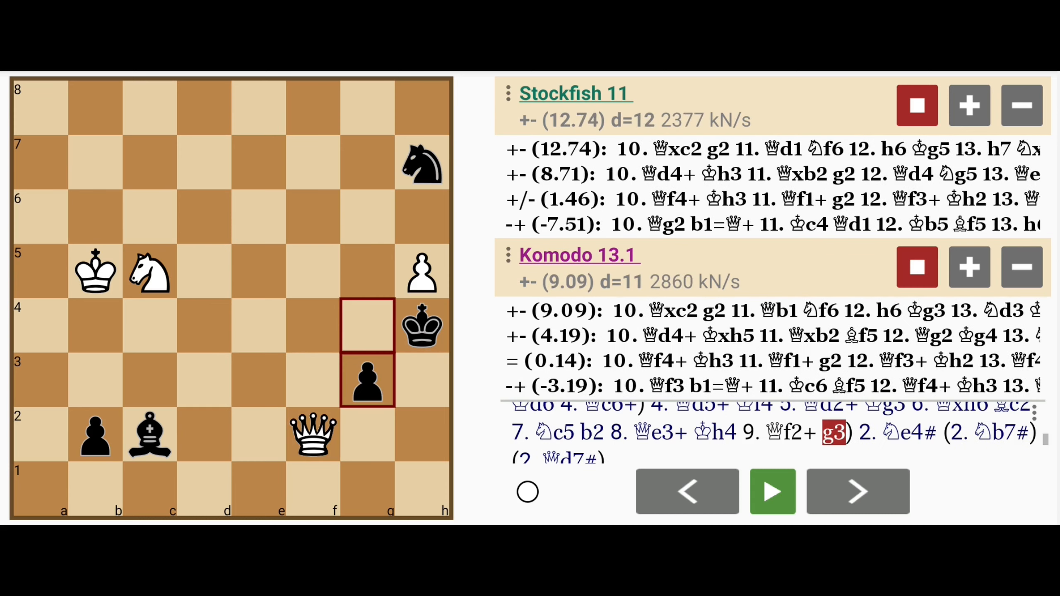
click(856, 491)
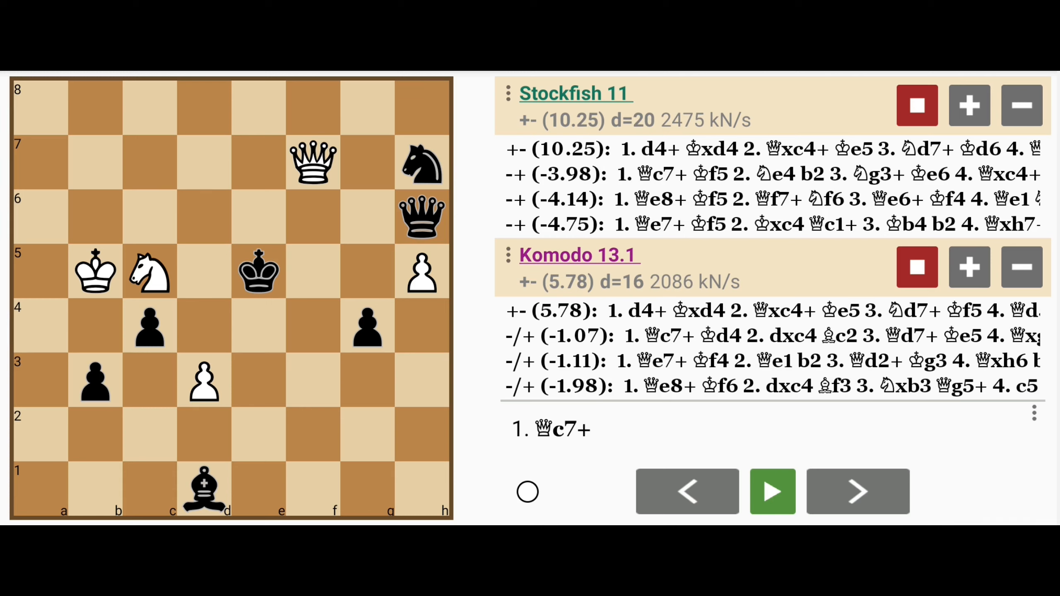
Play the losing try 1.dxc4 Bf3 2.Qe8+ Kf5 3.Nxb3 Qg7 4.Qc8+ Kf4 5.Nc5 Qe5
click(203, 378)
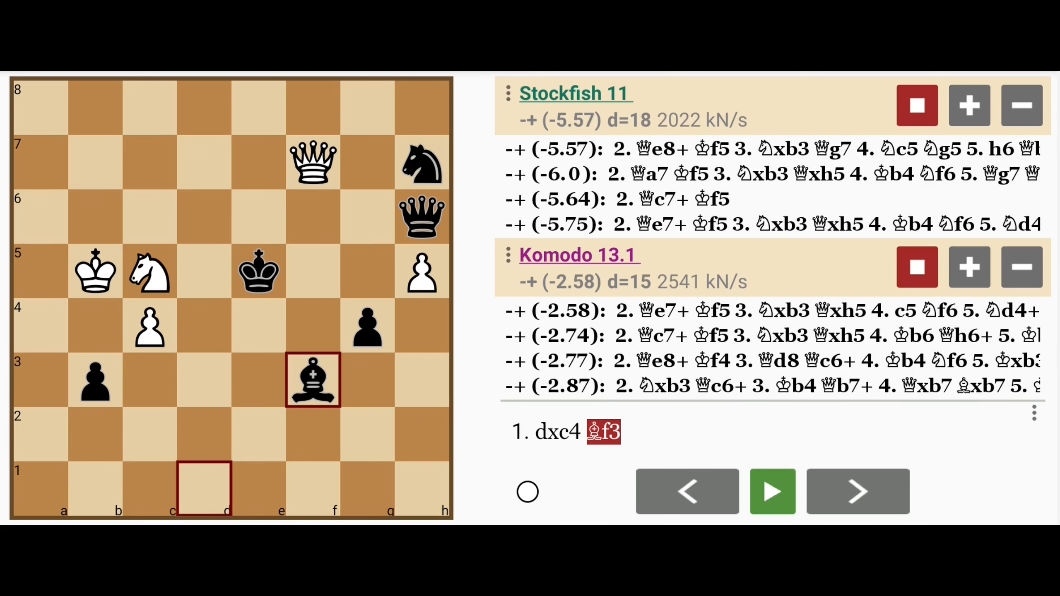
click(856, 490)
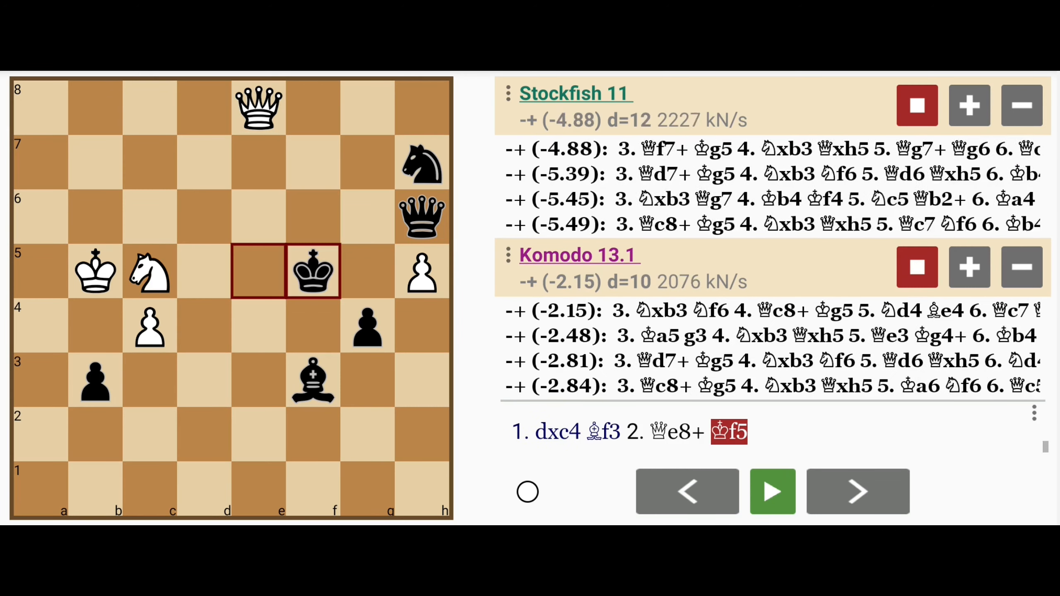
click(856, 491)
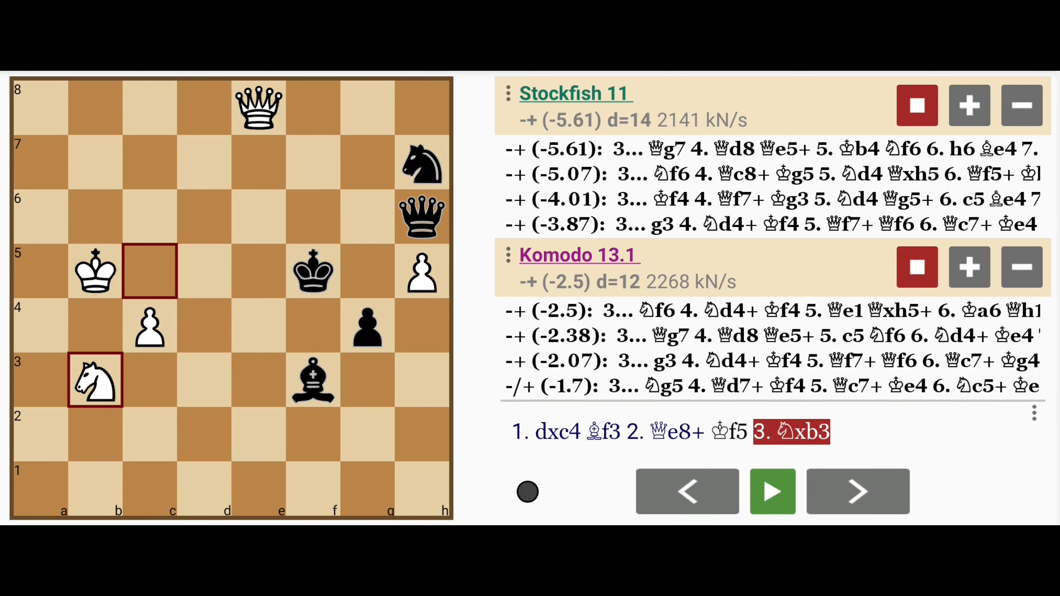
click(856, 491)
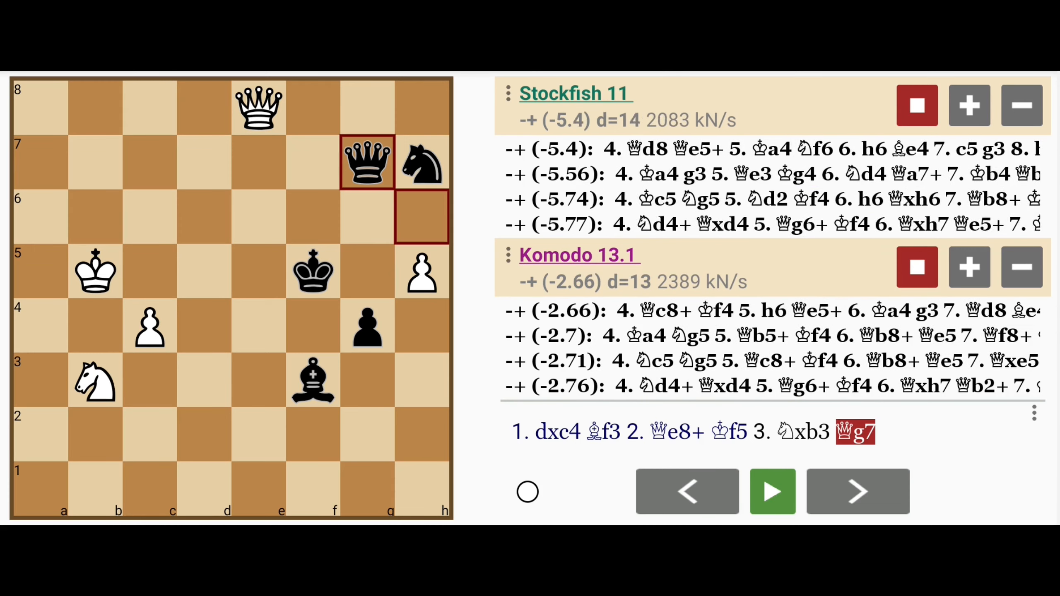
click(856, 491)
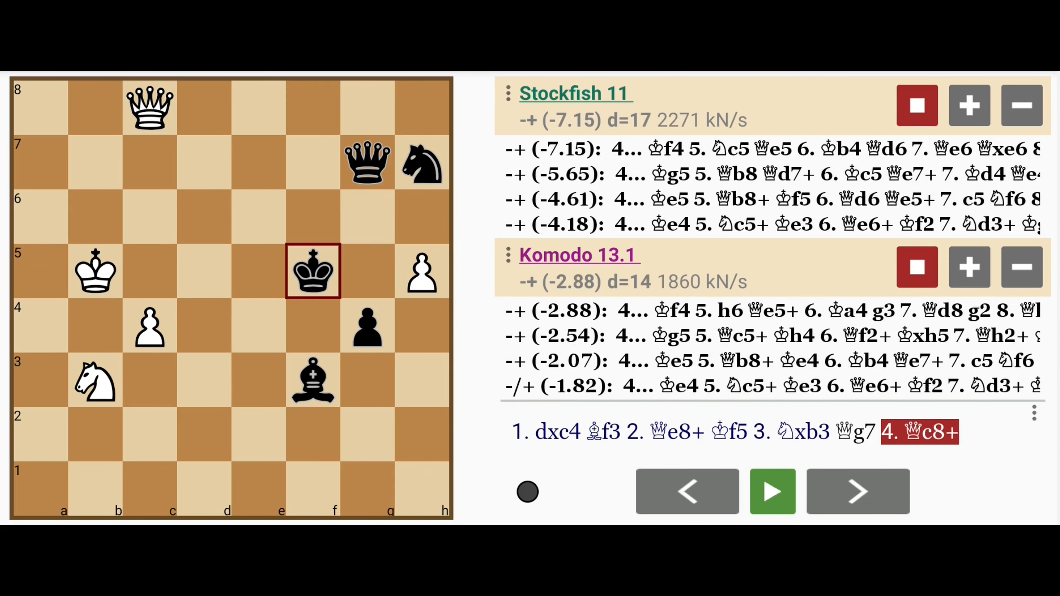
click(856, 491)
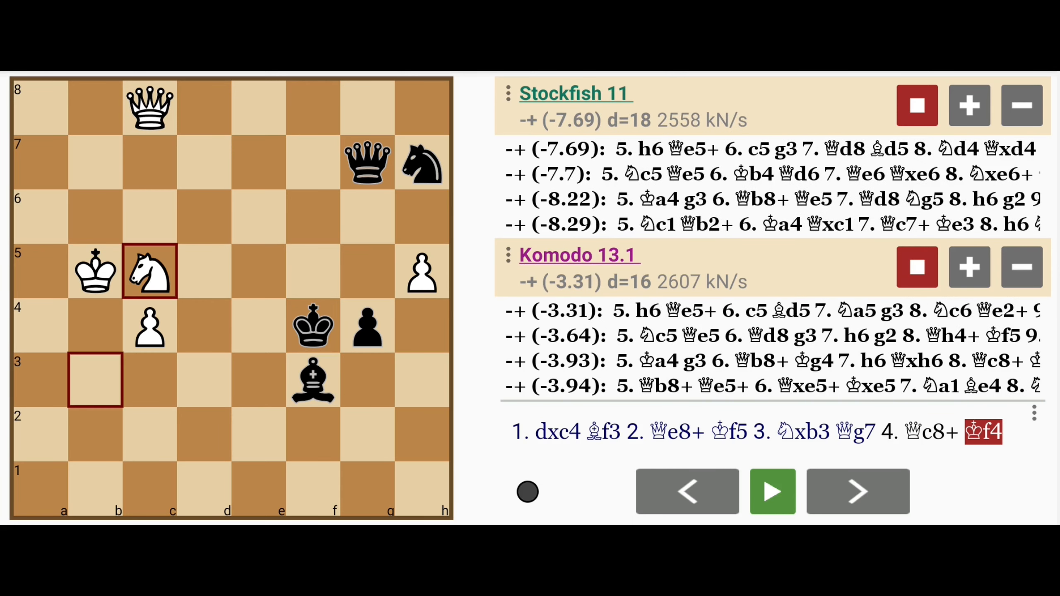
click(856, 491)
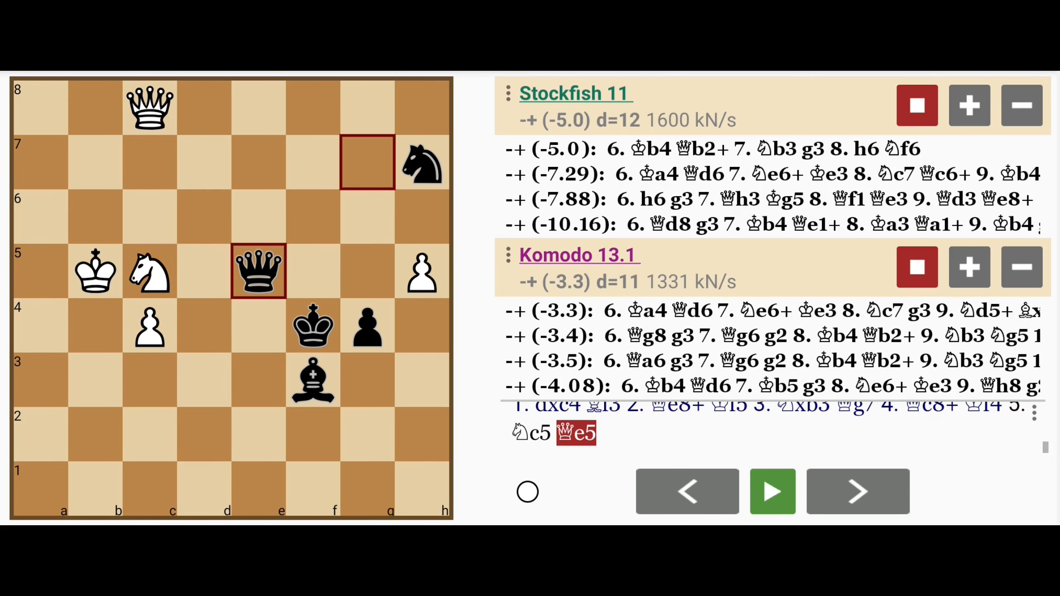